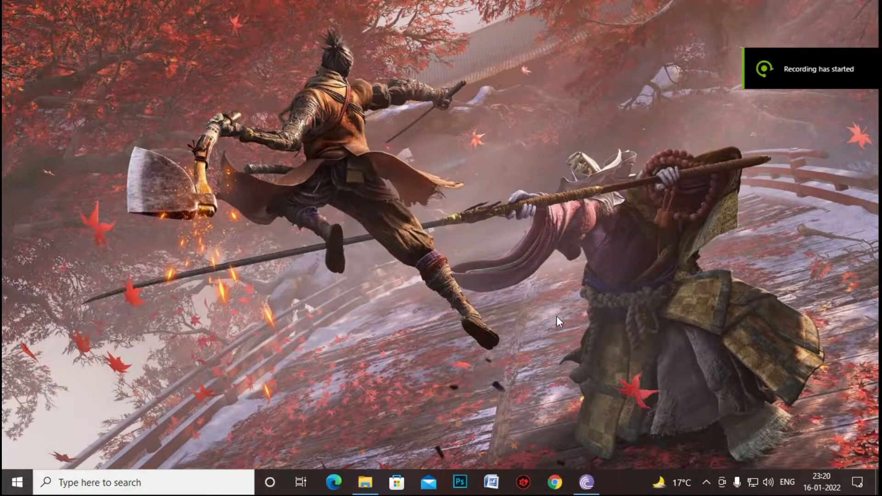
mouse_move(514, 299)
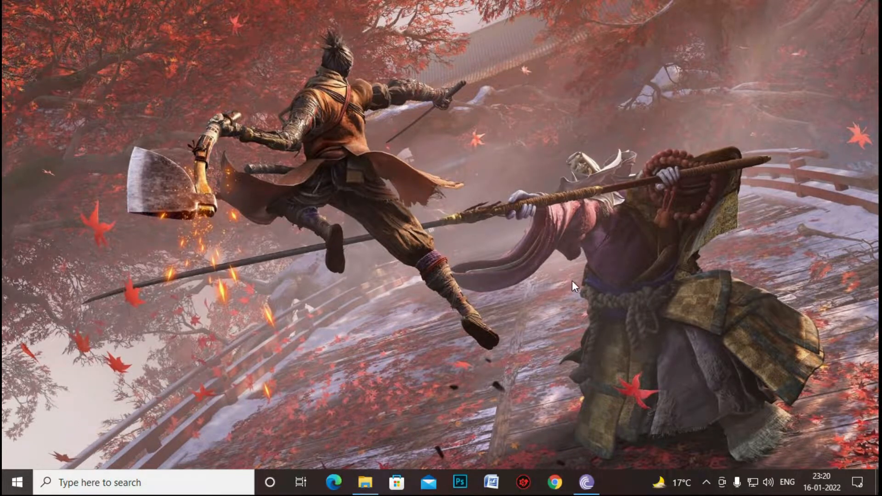
mouse_move(410, 272)
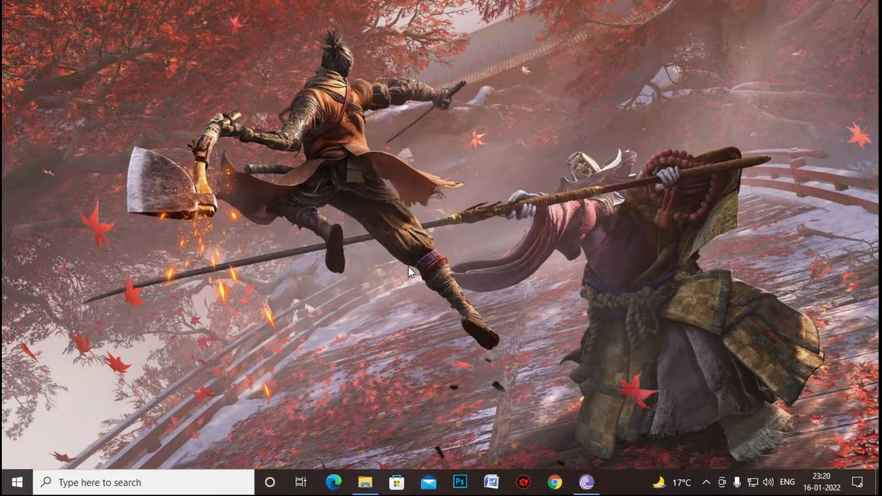
mouse_move(712, 340)
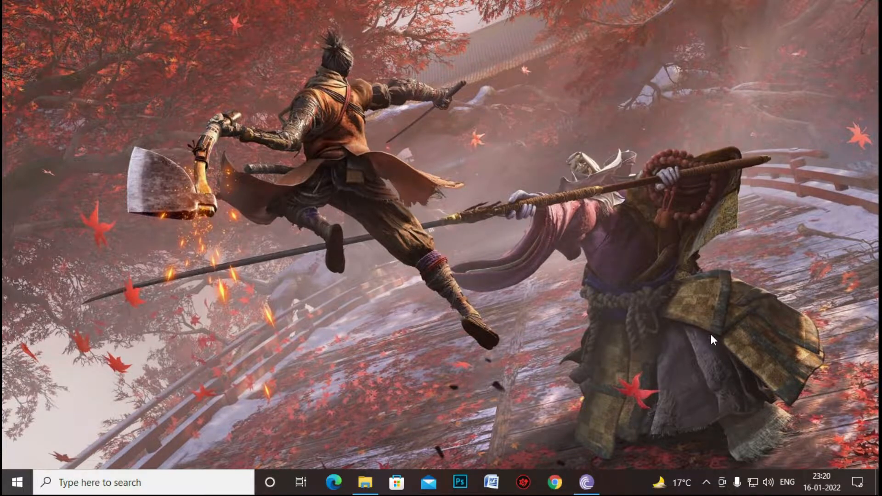
mouse_move(702, 360)
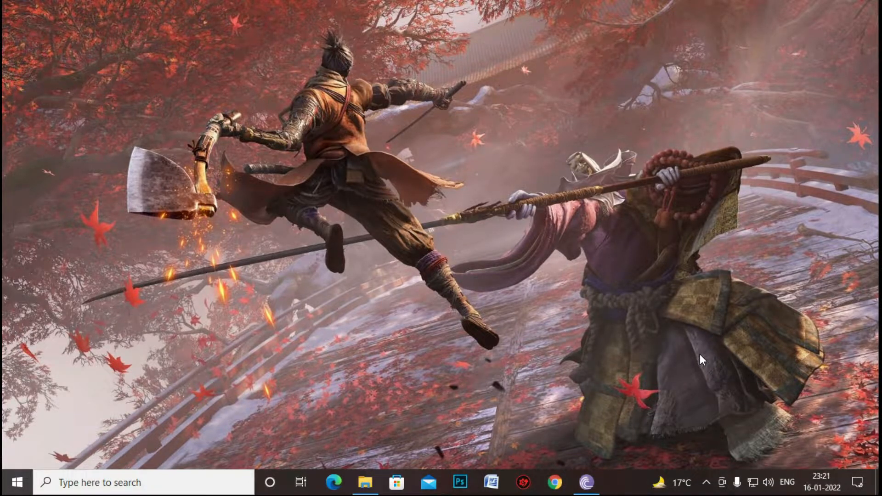
mouse_move(360, 278)
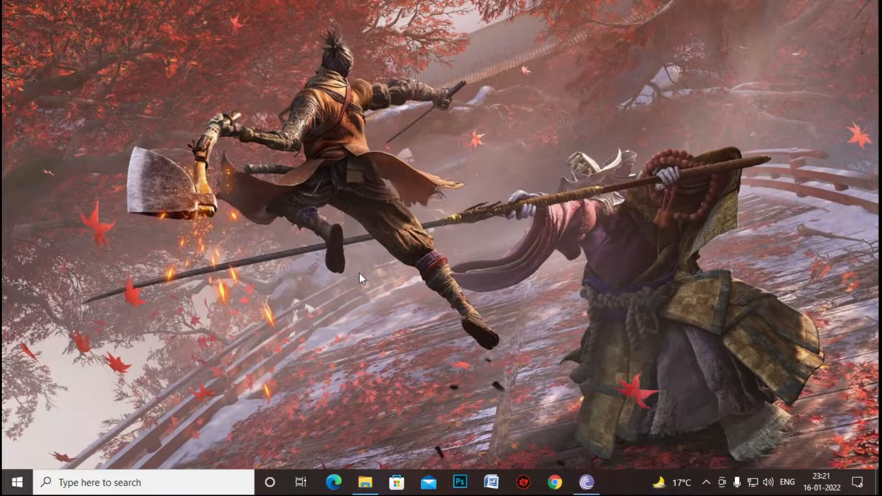
mouse_move(589, 349)
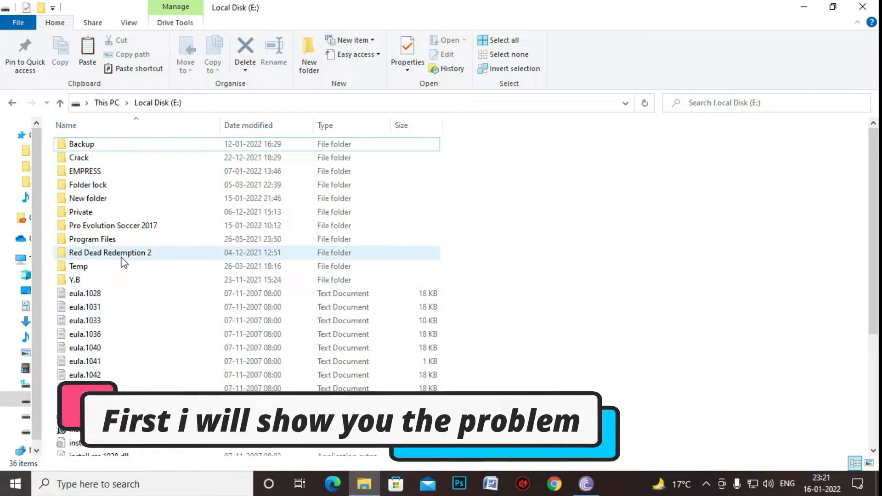
Enter the Red Dead Redemption 2 folder on E: and start its Launcher application.
double_click(110, 252)
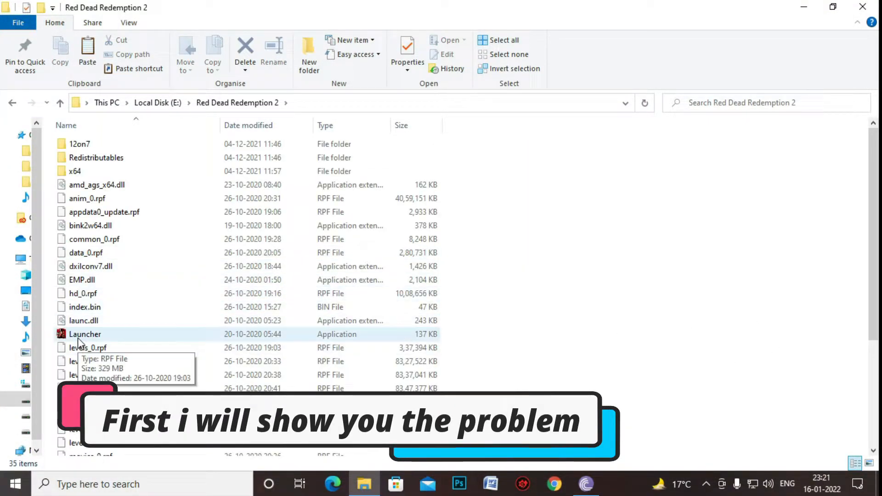
click(84, 334)
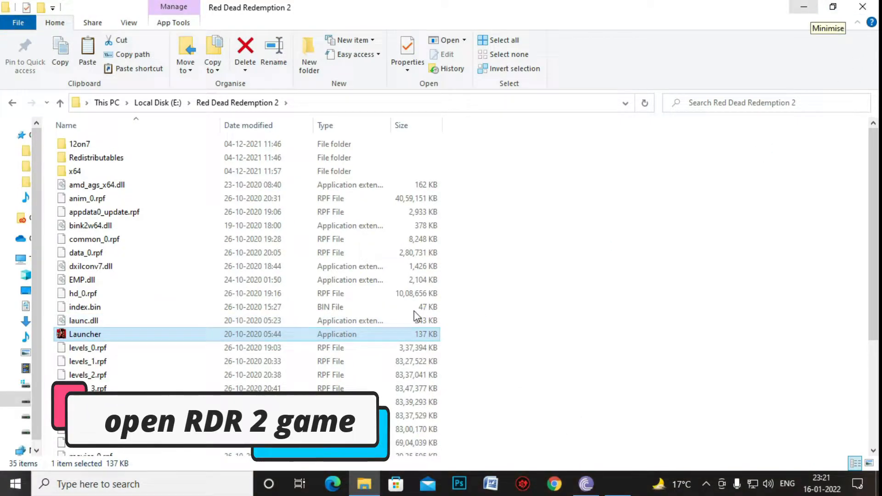
double_click(84, 334)
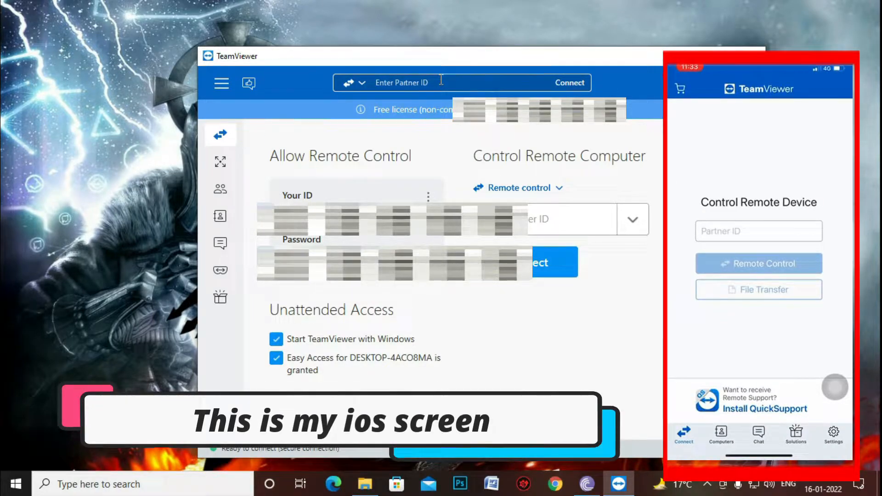
Enter the PC's partner ID in the iPhone TeamViewer app to connect for remote control.
click(758, 231)
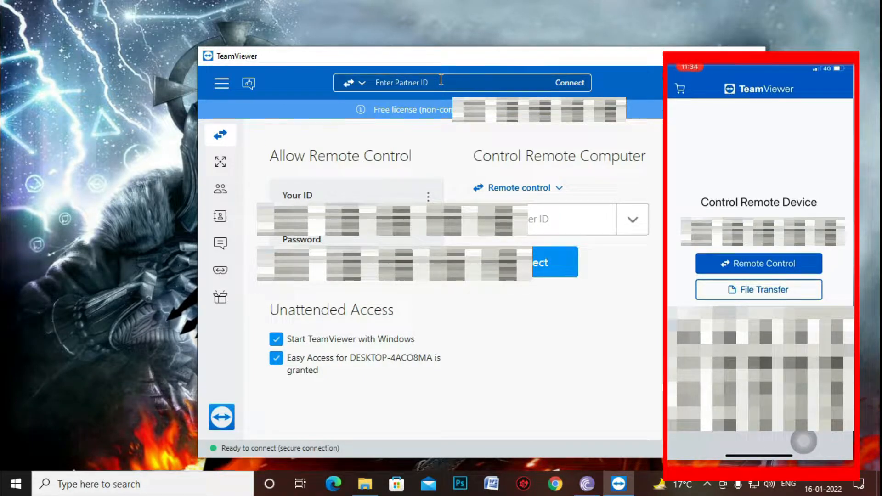
click(757, 263)
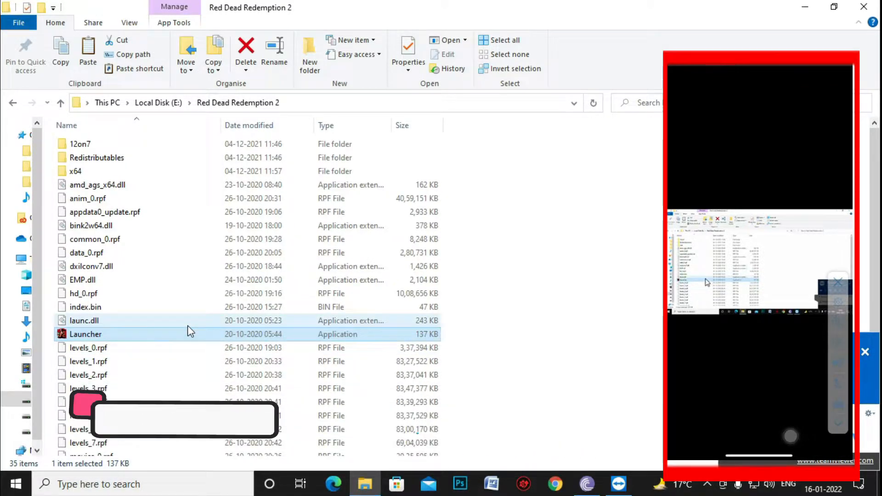
Bring up the context menu for the Launcher application in E:\Red Dead Redemption 2, dismissing earlier misplaced menus.
right_click(191, 331)
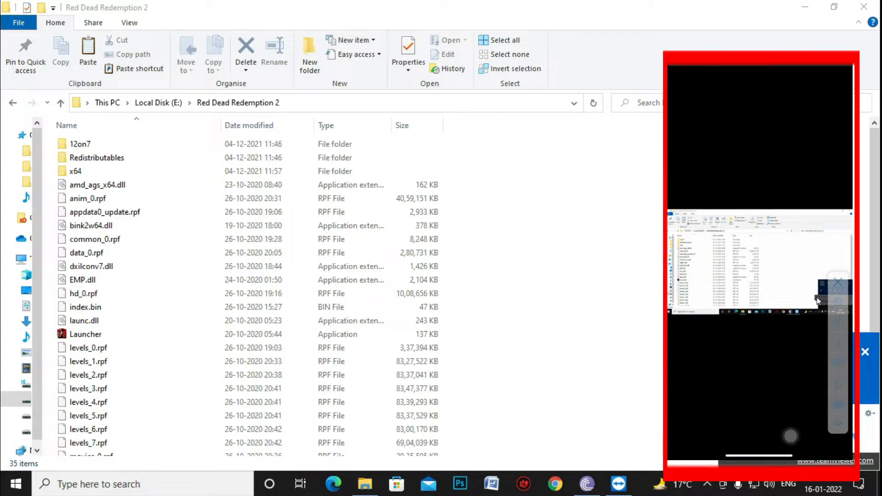
click(86, 335)
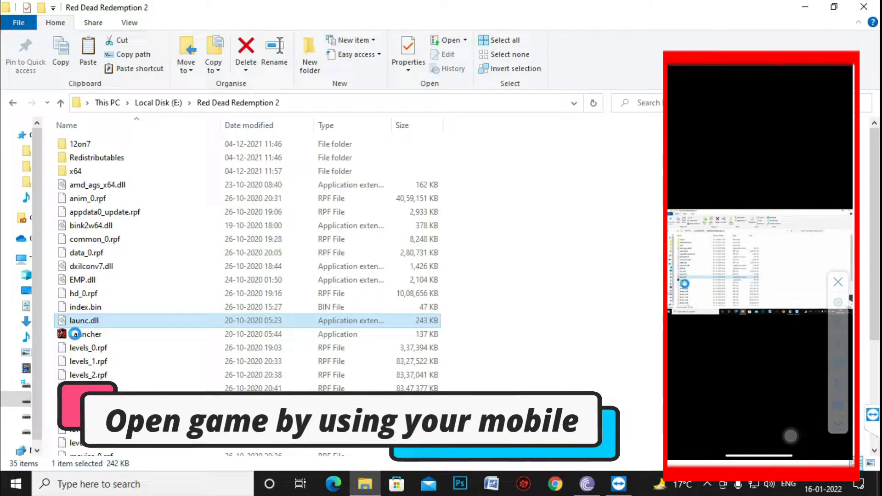
right_click(84, 320)
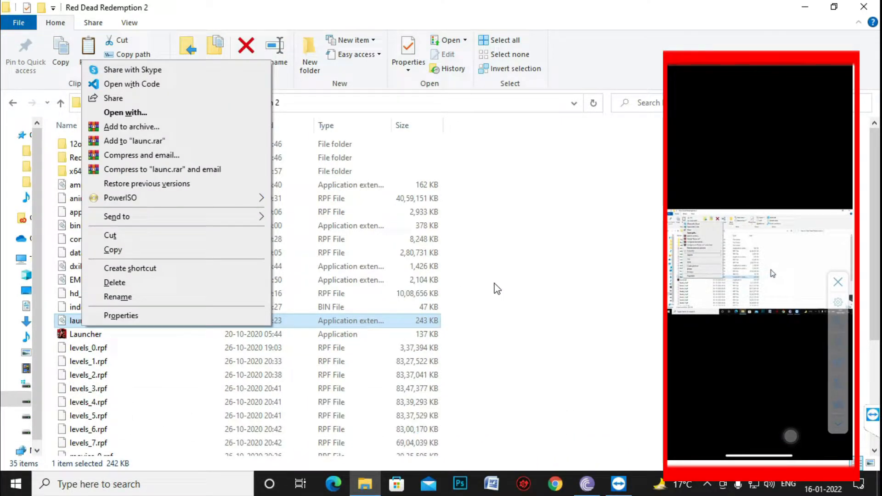
click(85, 334)
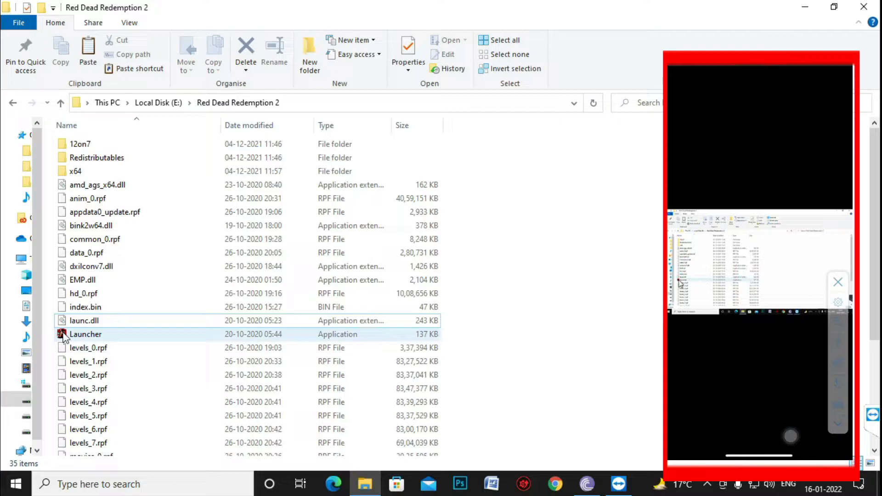
right_click(85, 334)
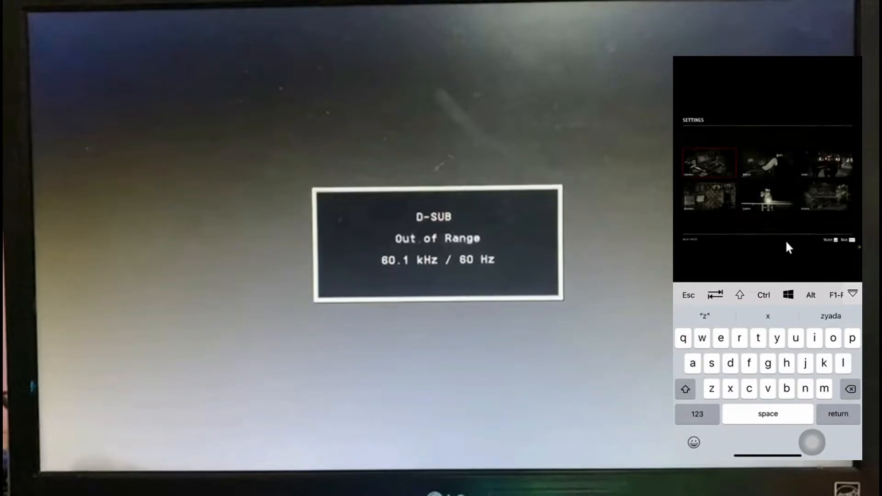
mouse_move(726, 219)
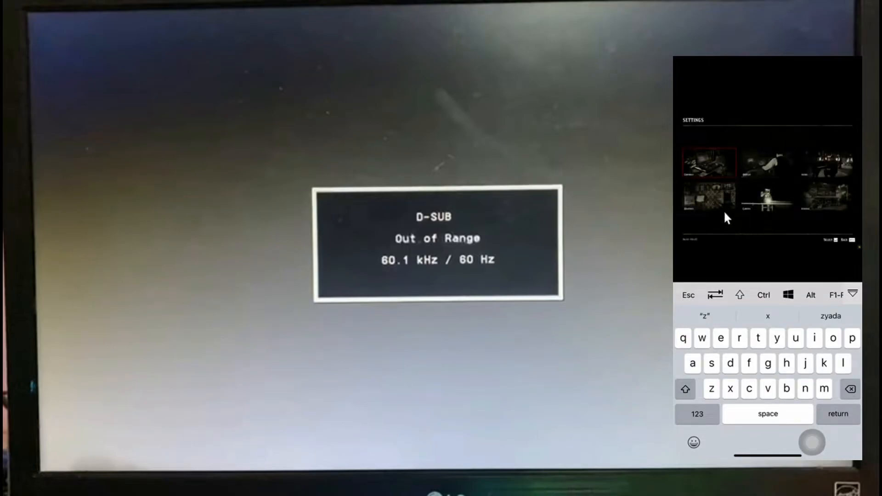
click(708, 197)
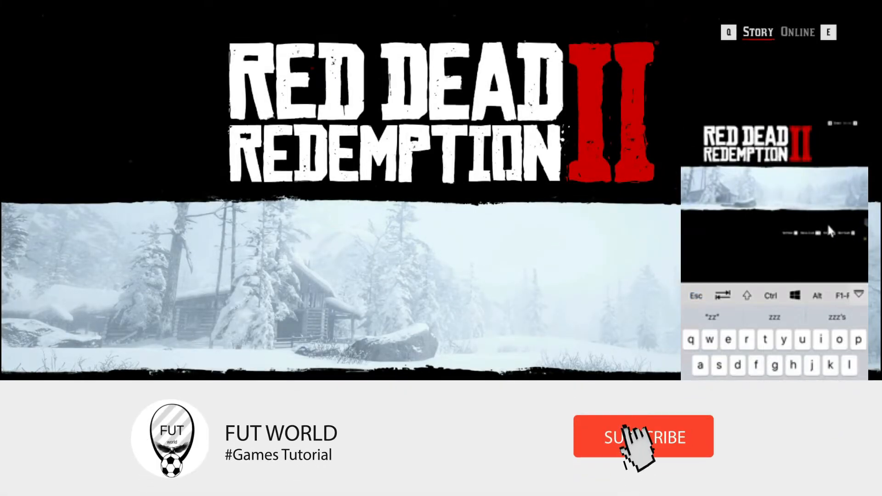
Start Story mode from the Red Dead Redemption 2 title screen.
click(643, 437)
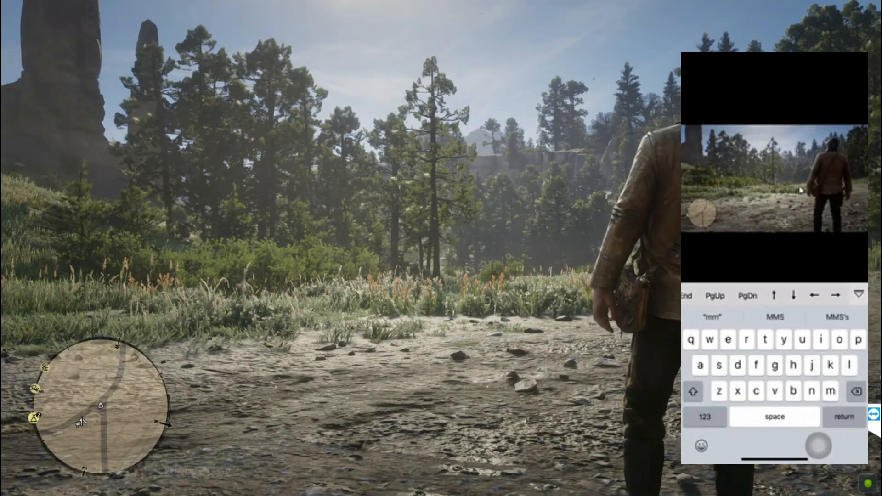
Show the world map around Caliban's Seat near Valentine using the M key from the phone.
key(m)
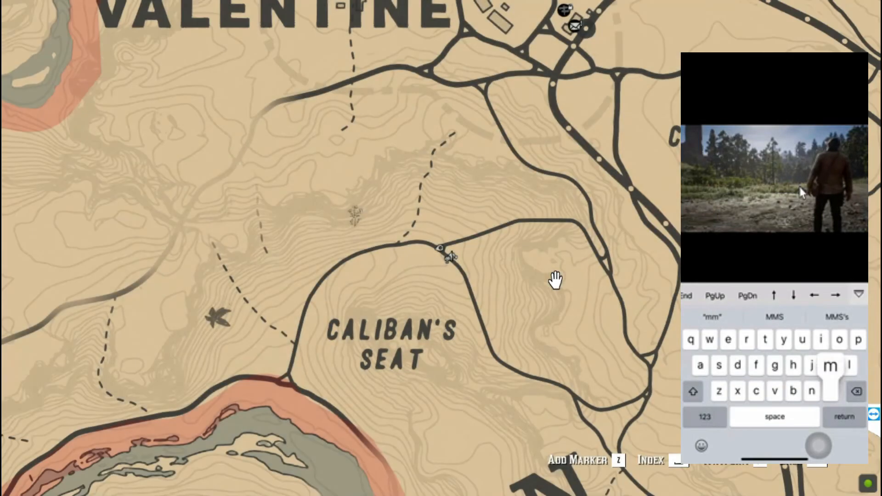